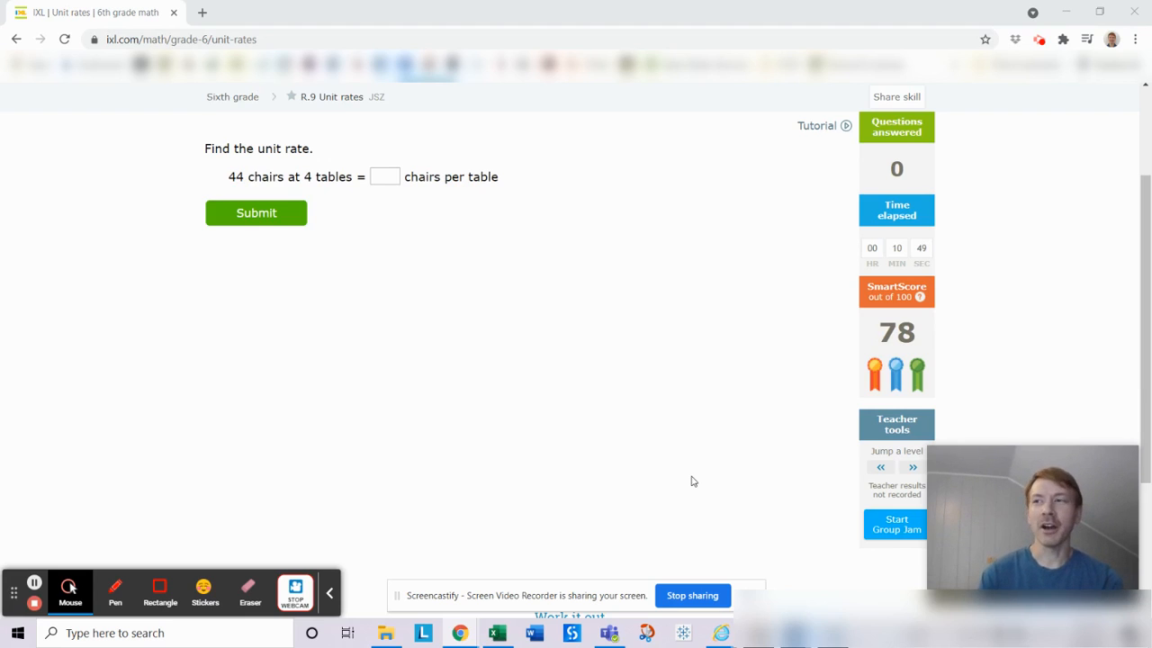
{"action": "mouse_move", "coordinate": [791, 474]}
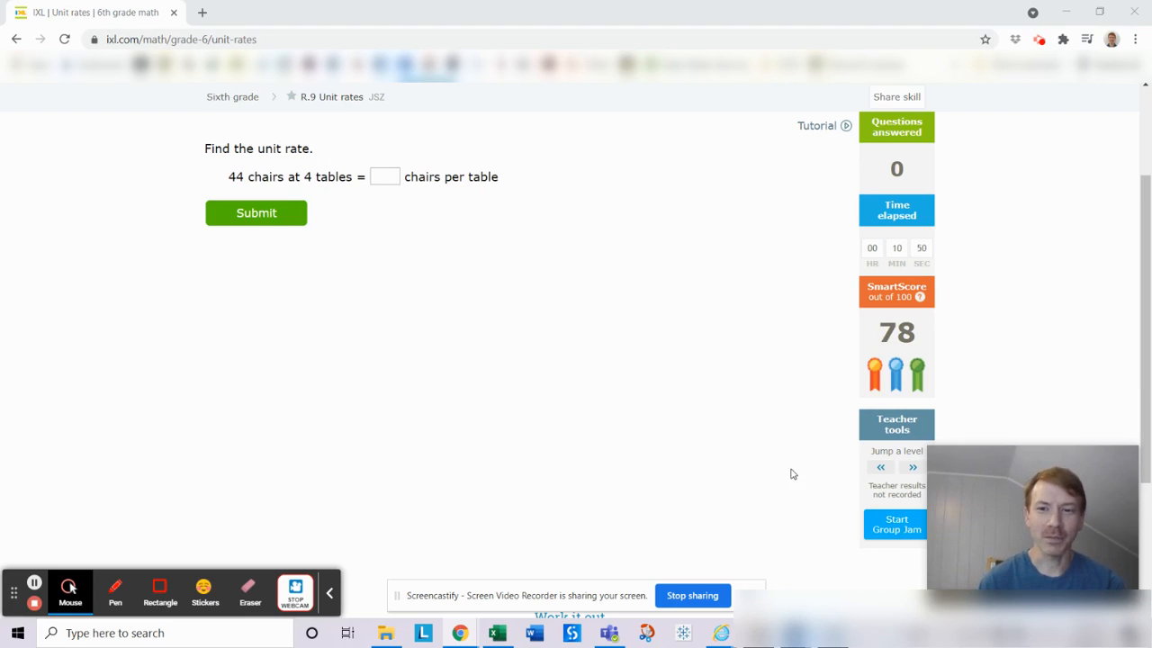
- Jump the Unit rates skill back one level via Teacher tools, resetting SmartScore to 0
{"action": "left_click", "coordinate": [880, 466]}
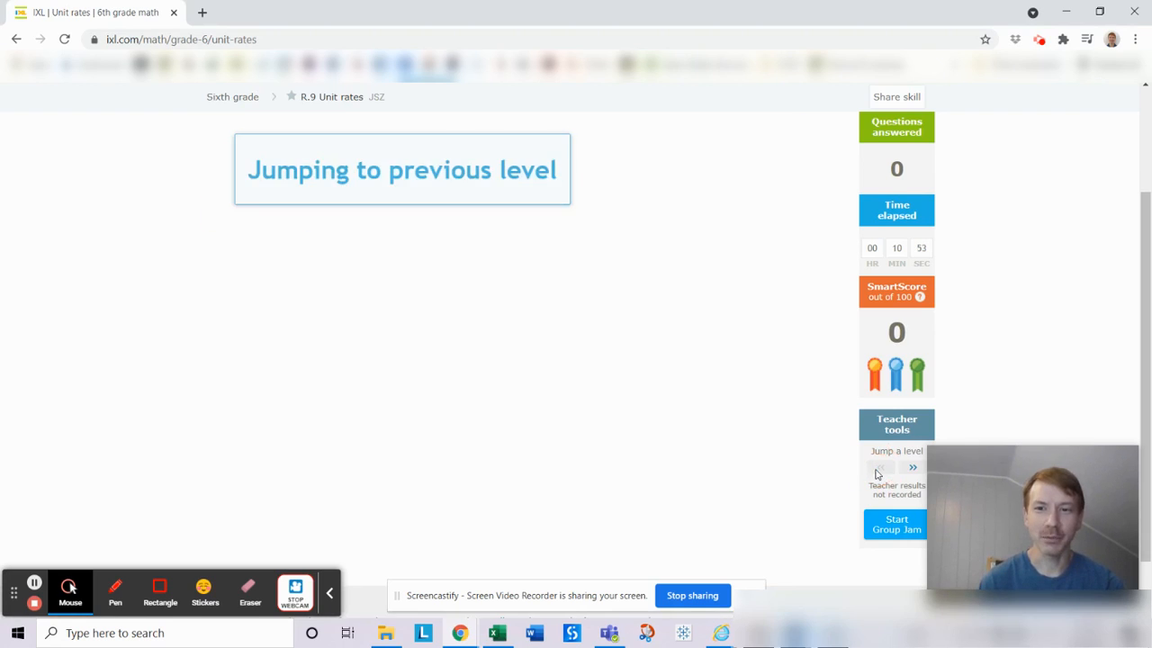
{"action": "left_click", "coordinate": [880, 467]}
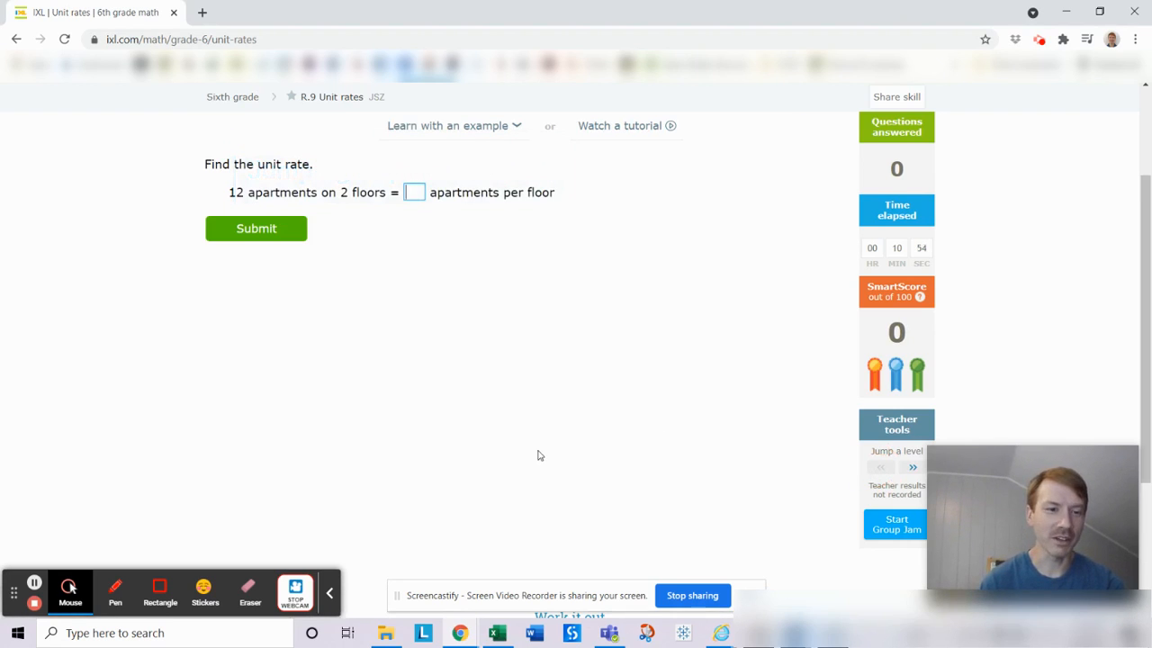
{"action": "mouse_move", "coordinate": [331, 494]}
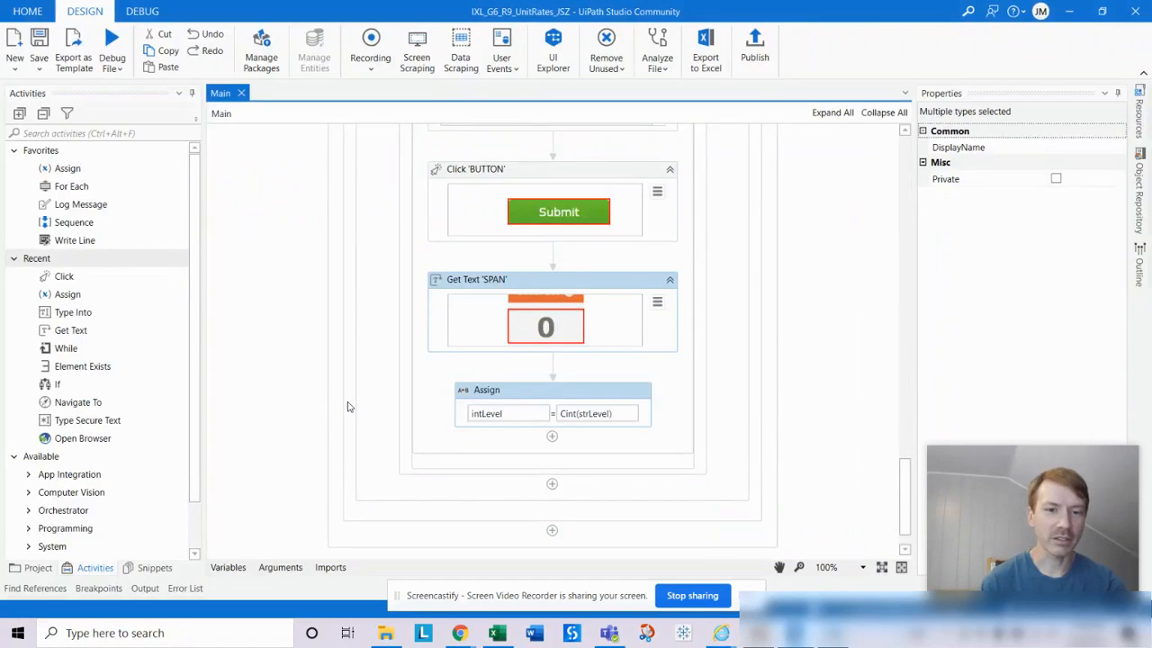
{"action": "mouse_move", "coordinate": [324, 410]}
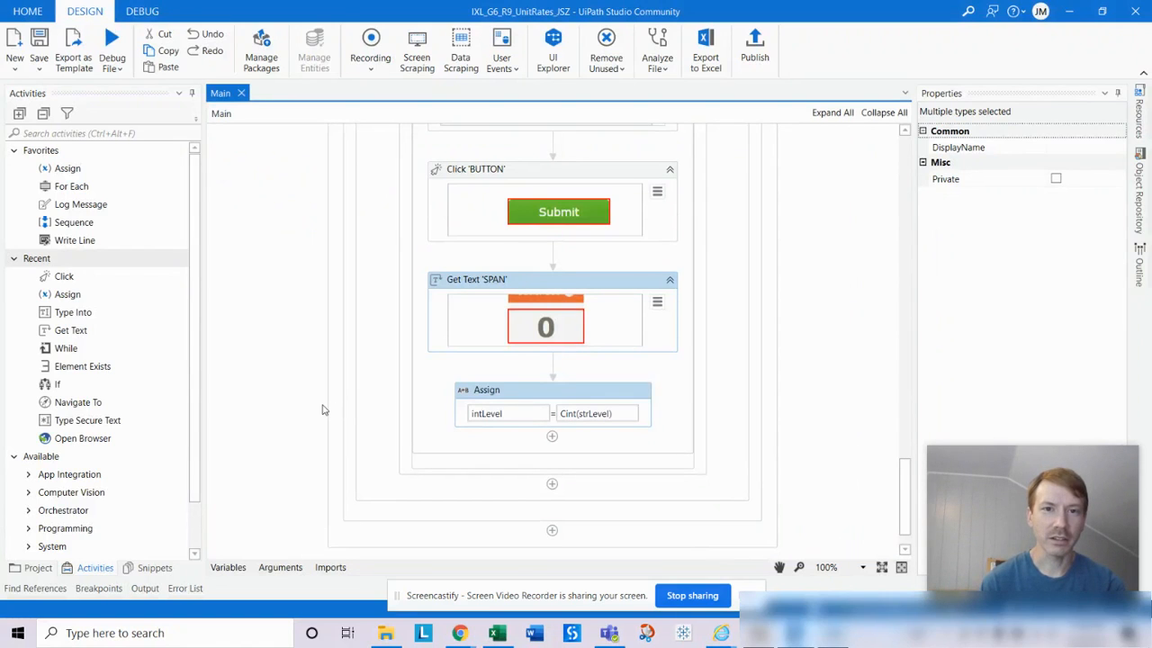
{"action": "scroll", "scroll_direction": "down", "scroll_amount": 3}
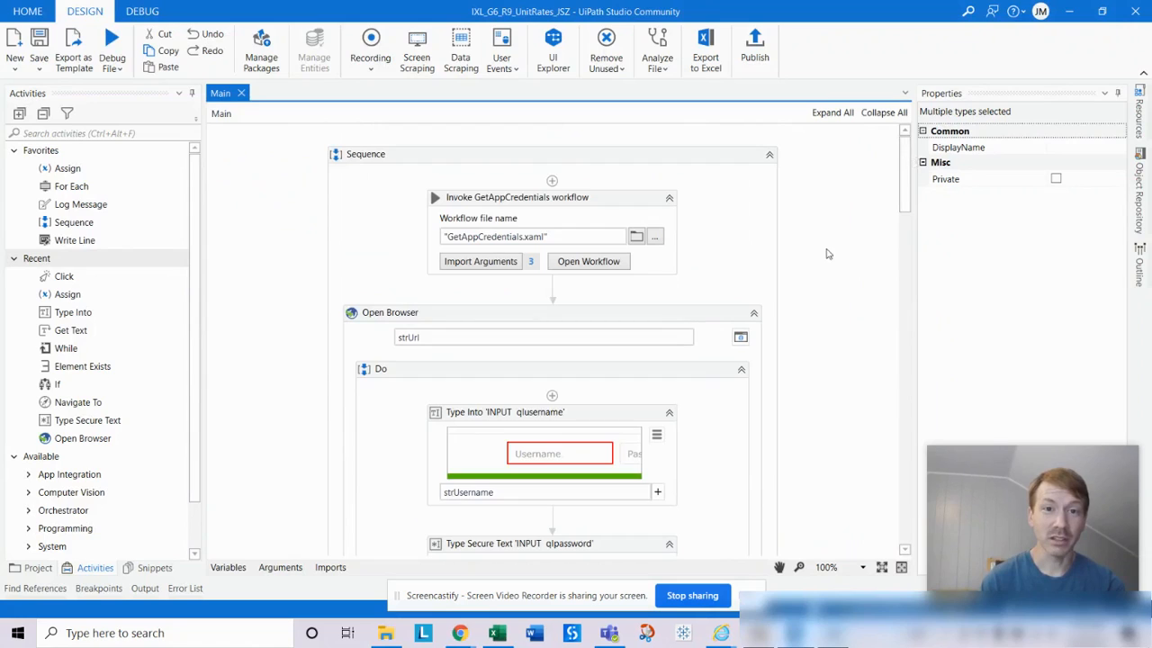
{"action": "mouse_move", "coordinate": [751, 531]}
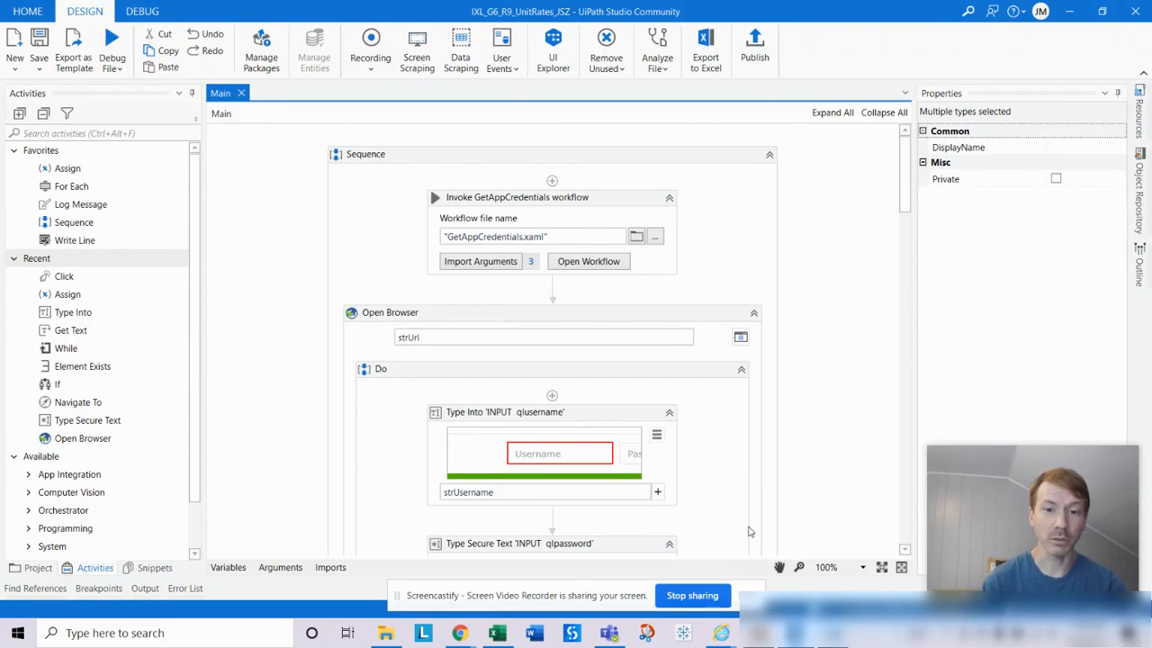
{"action": "mouse_move", "coordinate": [396, 425]}
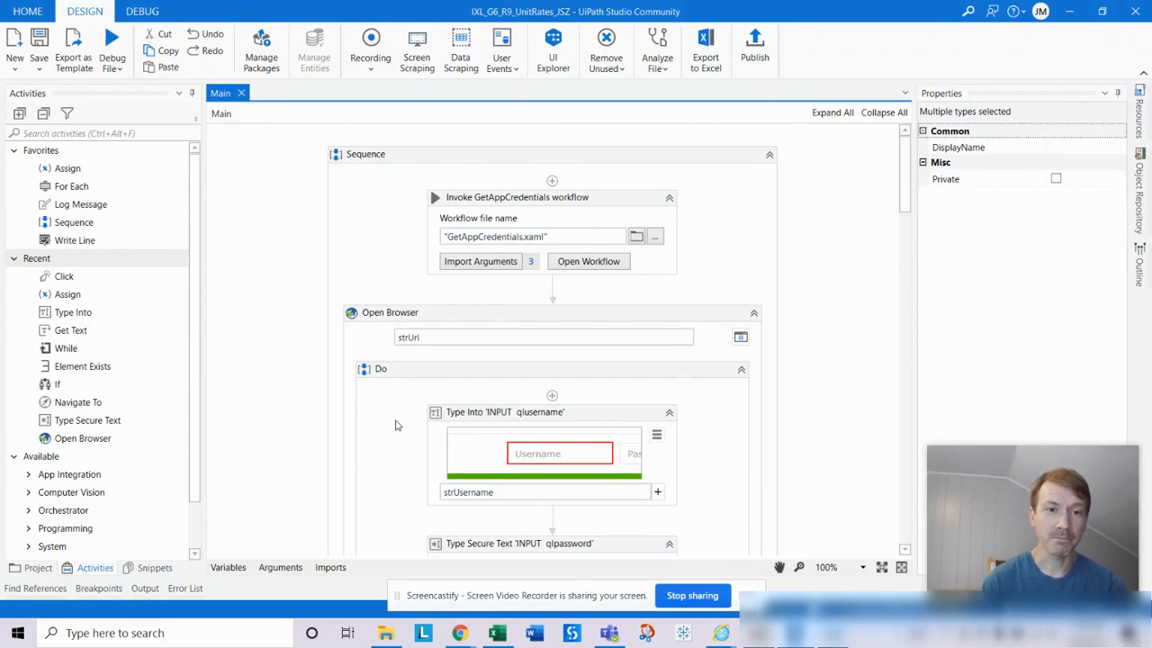
{"action": "mouse_move", "coordinate": [390, 312]}
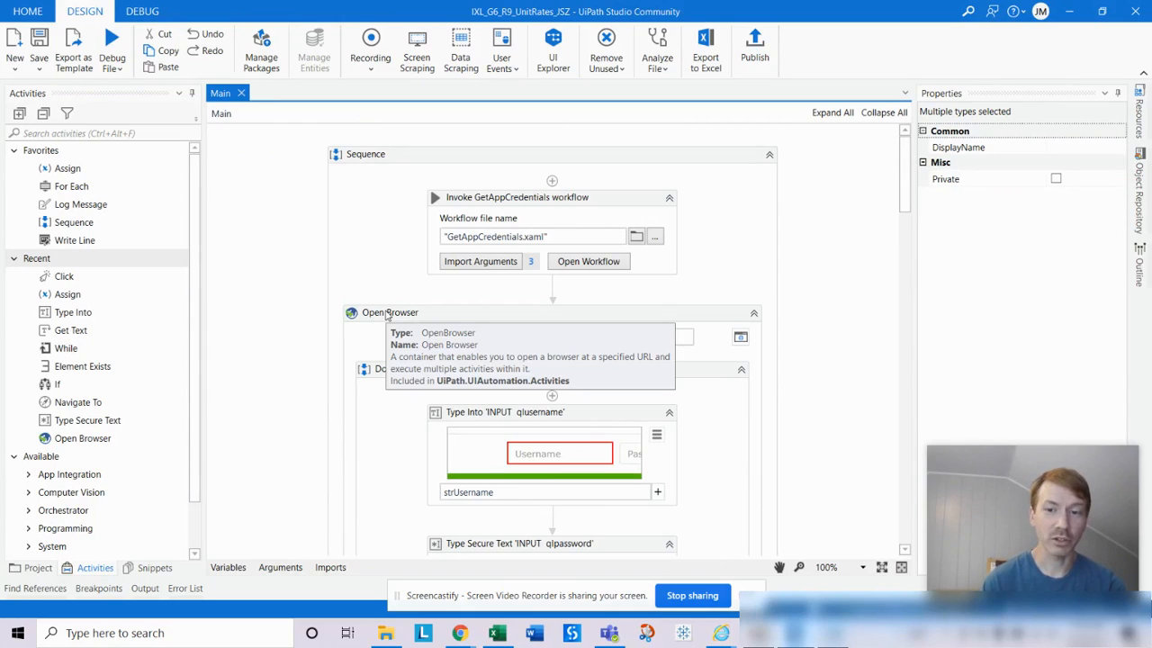
{"action": "mouse_move", "coordinate": [610, 632]}
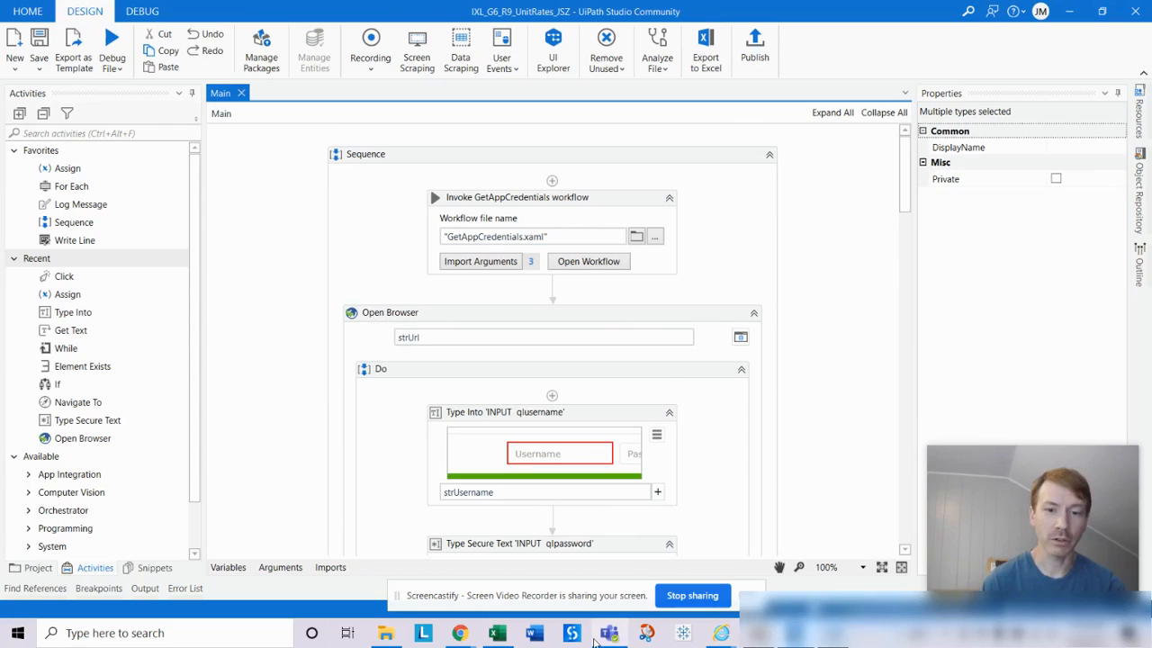
{"action": "mouse_move", "coordinate": [496, 633]}
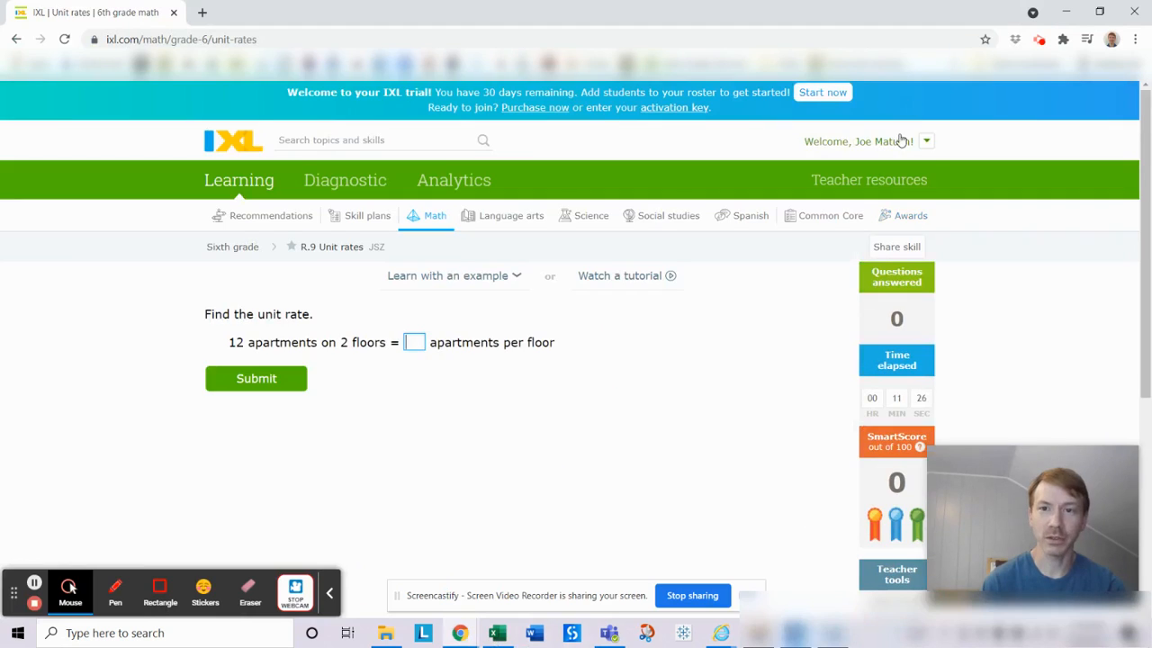
- Sign out of the IXL teacher account from the account dropdown
{"action": "left_click", "coordinate": [926, 141]}
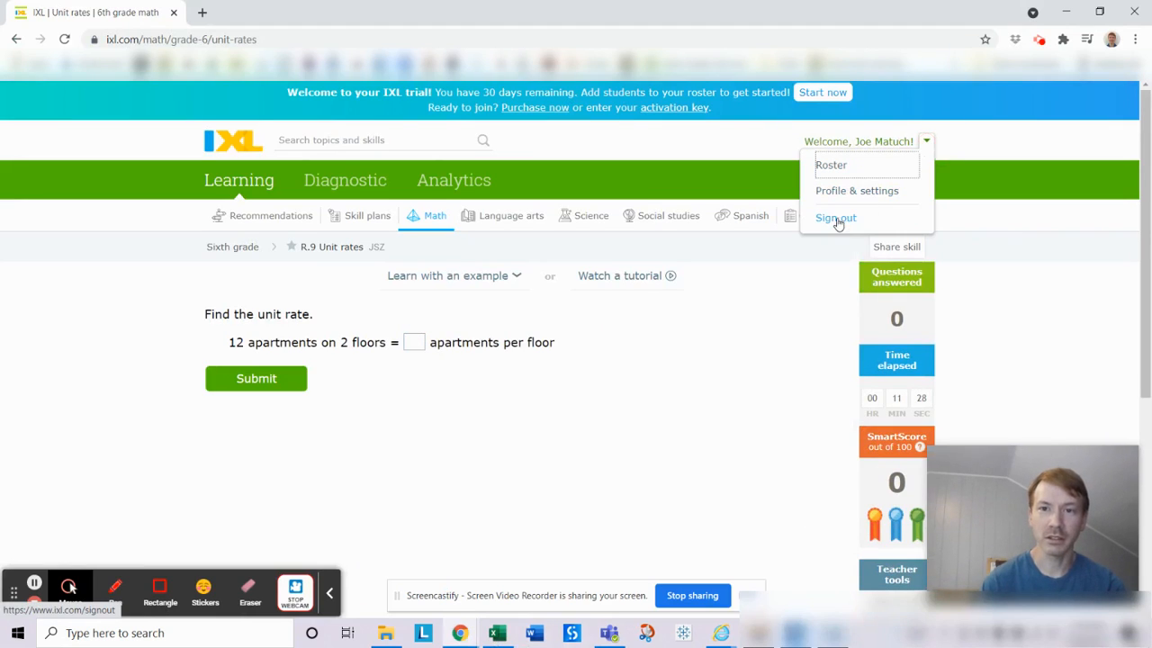
{"action": "left_click", "coordinate": [835, 218]}
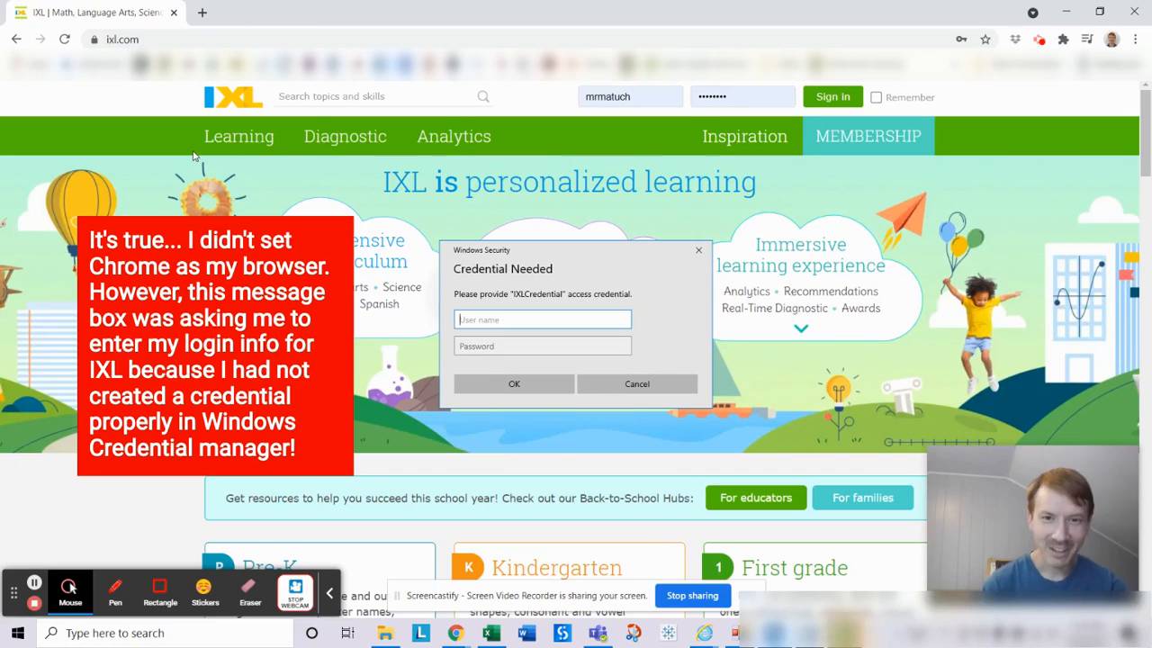
{"action": "mouse_move", "coordinate": [693, 269]}
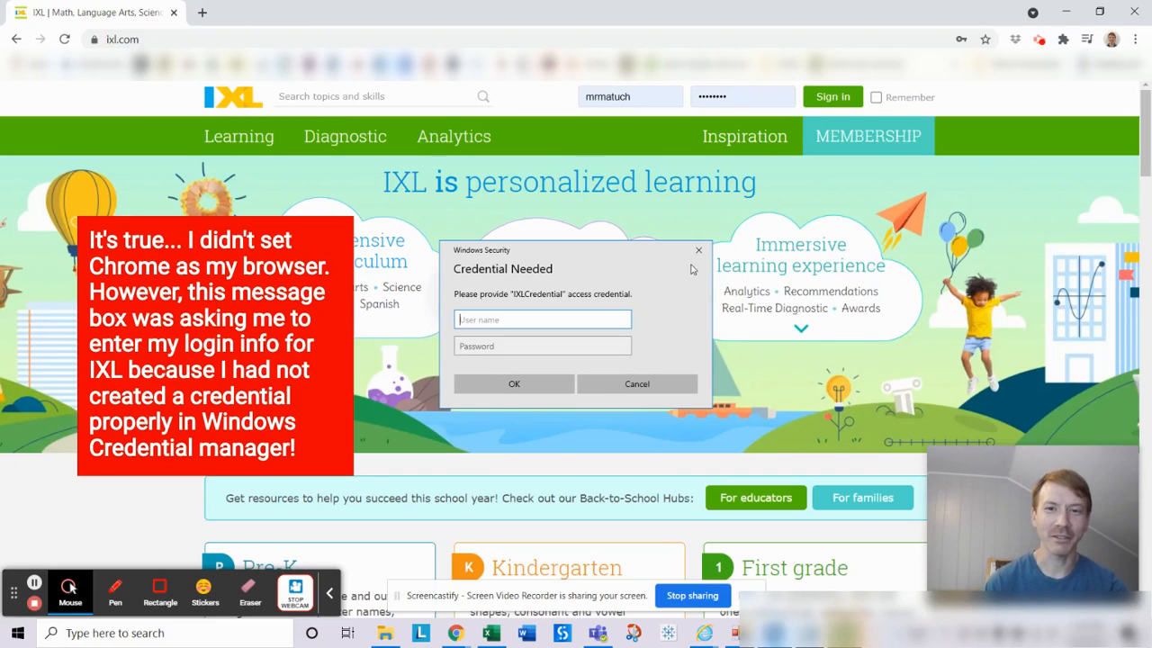